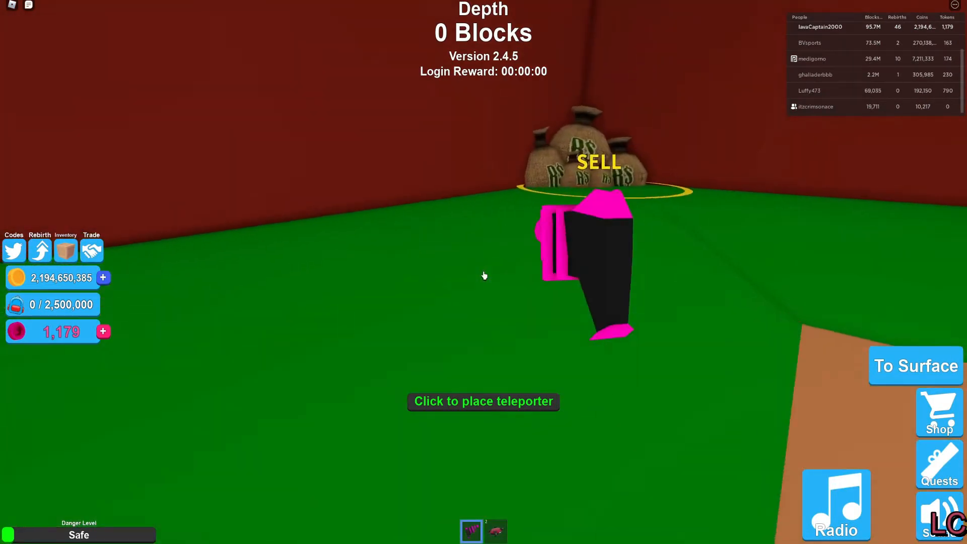
Mine straight down from the surface into the stone layer, collecting ore into the backpack.
{"action": "left_click", "coordinate": [483, 276]}
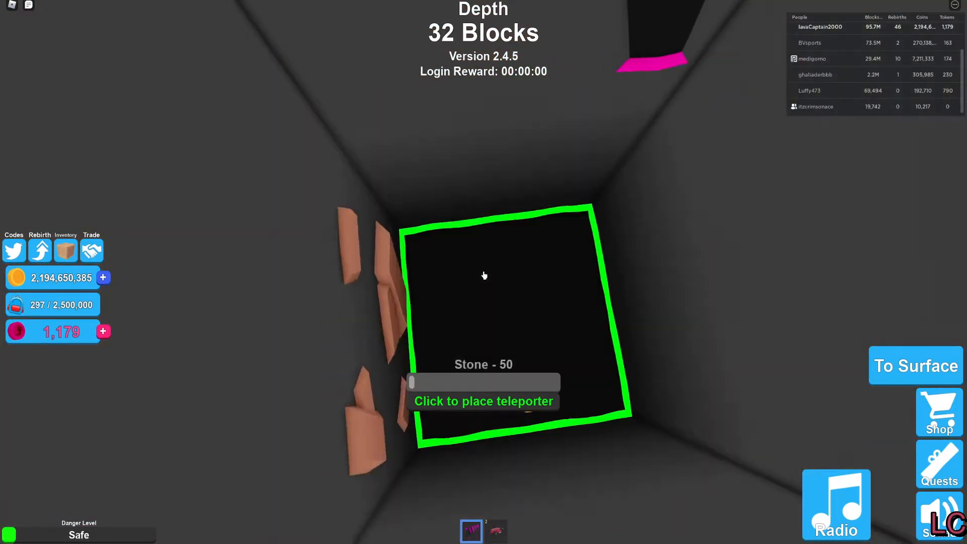
{"action": "left_click", "coordinate": [483, 276]}
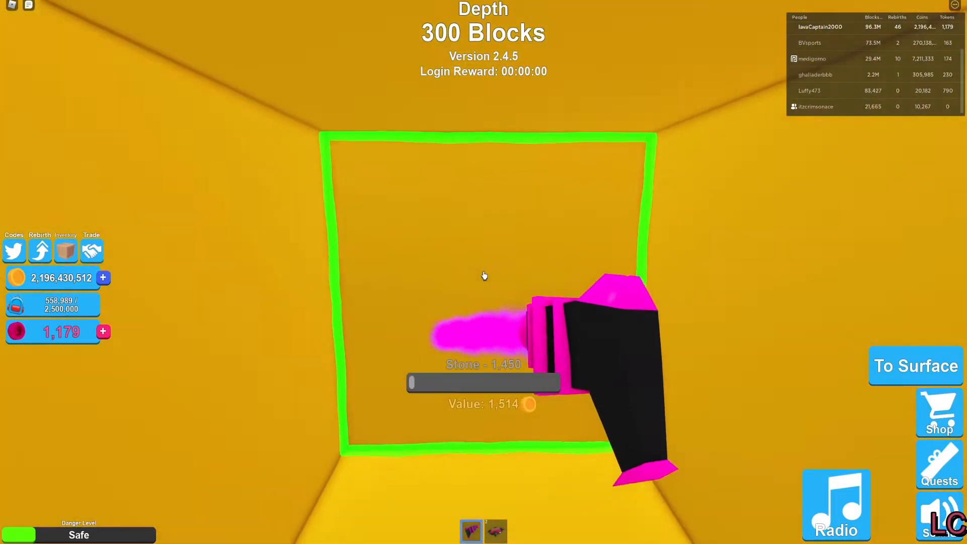
Keep mining the tunnel blocks past 300 blocks deep.
{"action": "left_click", "coordinate": [484, 275]}
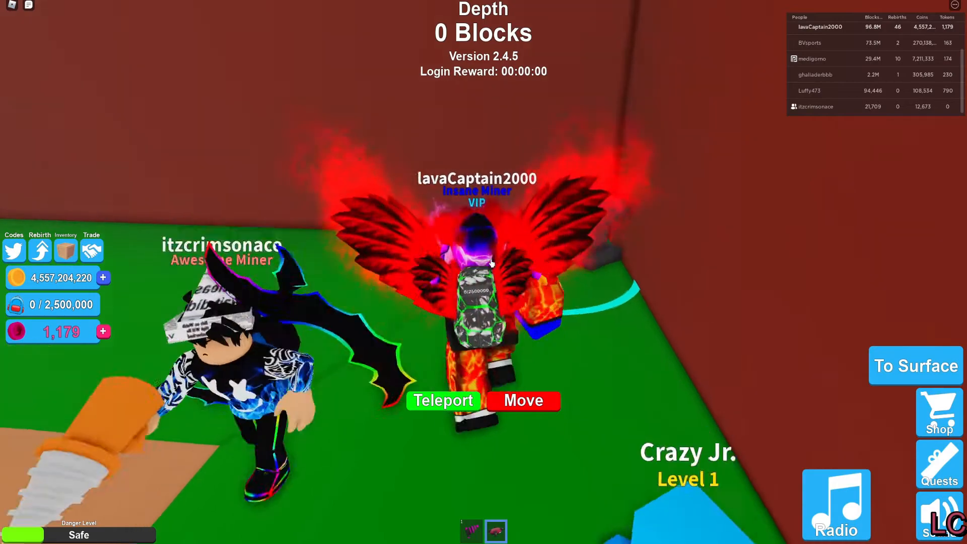
Open the shop's Tools section and browse to the Golden Scissors.
{"action": "left_click", "coordinate": [937, 412]}
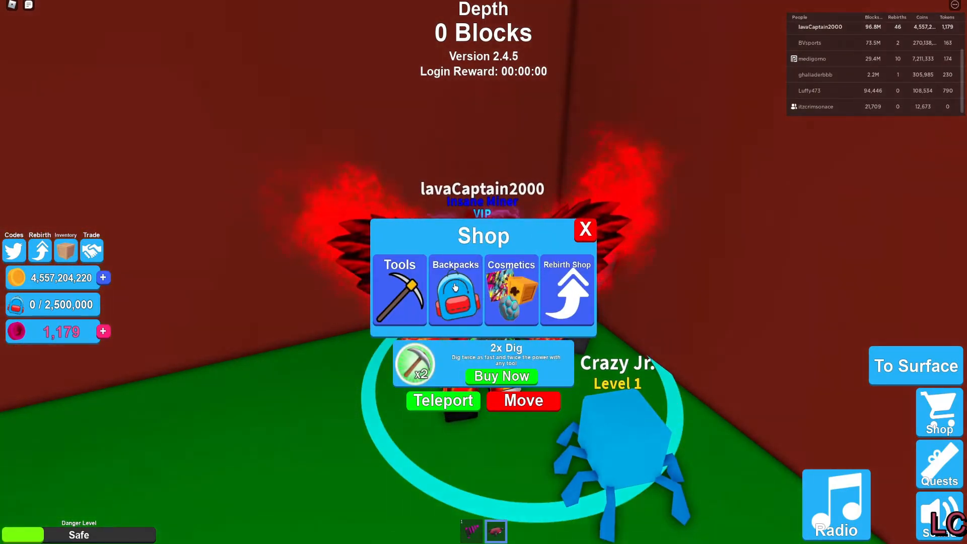
{"action": "left_click", "coordinate": [399, 290]}
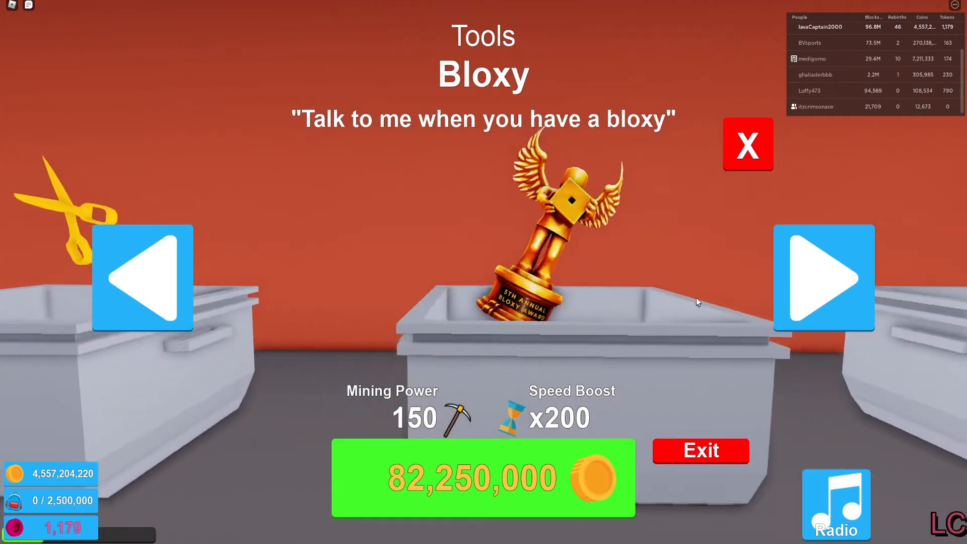
{"action": "left_click", "coordinate": [143, 278]}
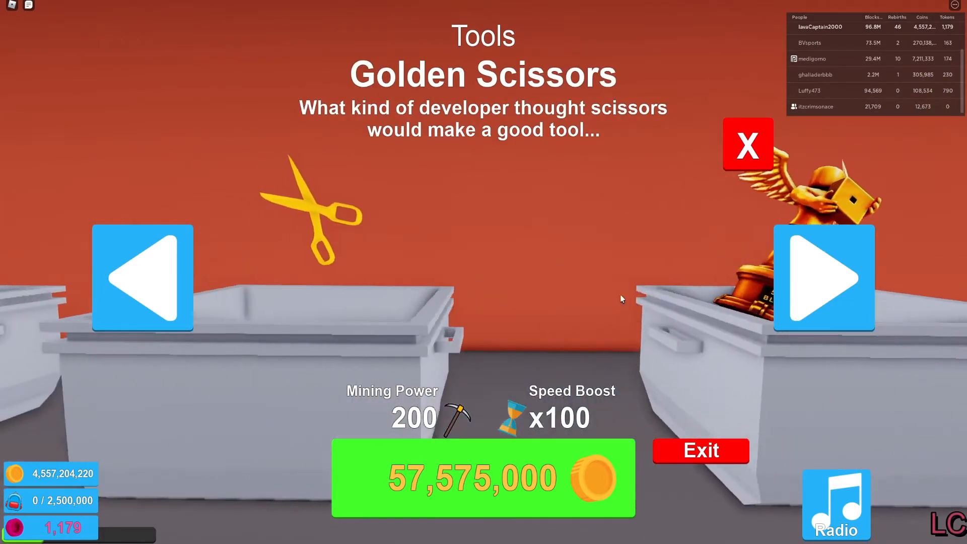
Browse back past Bloxy, decline a trade request, and try buying Zues's Staff.
{"action": "left_click", "coordinate": [823, 277]}
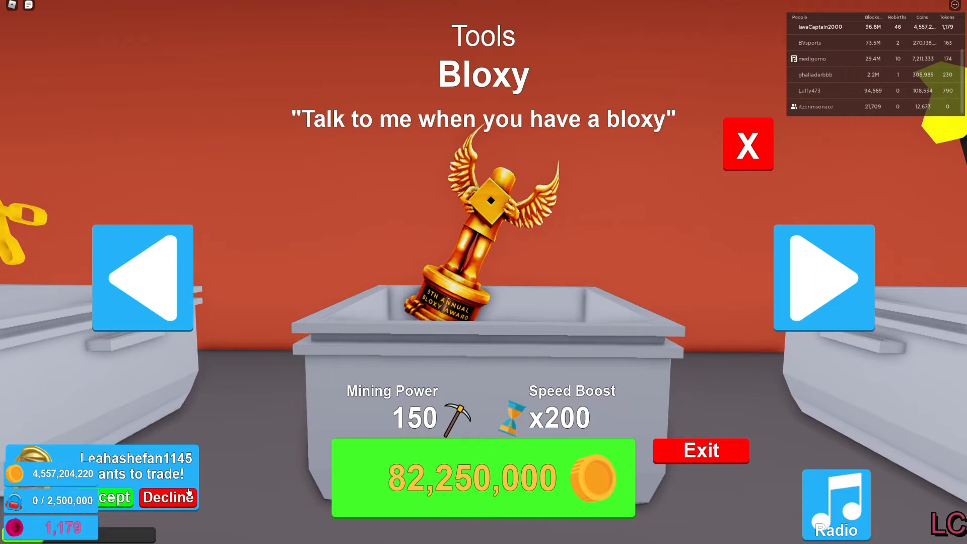
{"action": "left_click", "coordinate": [823, 277]}
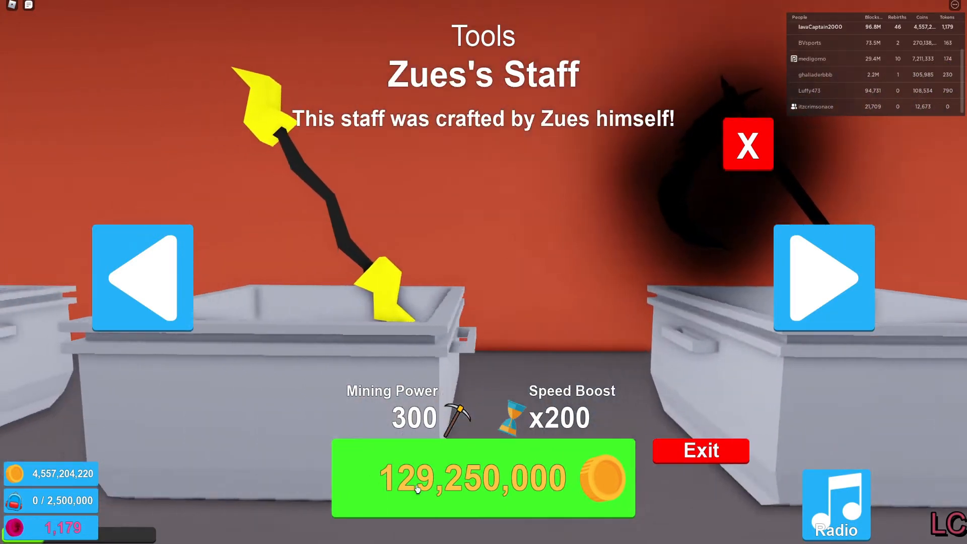
{"action": "left_click", "coordinate": [747, 144]}
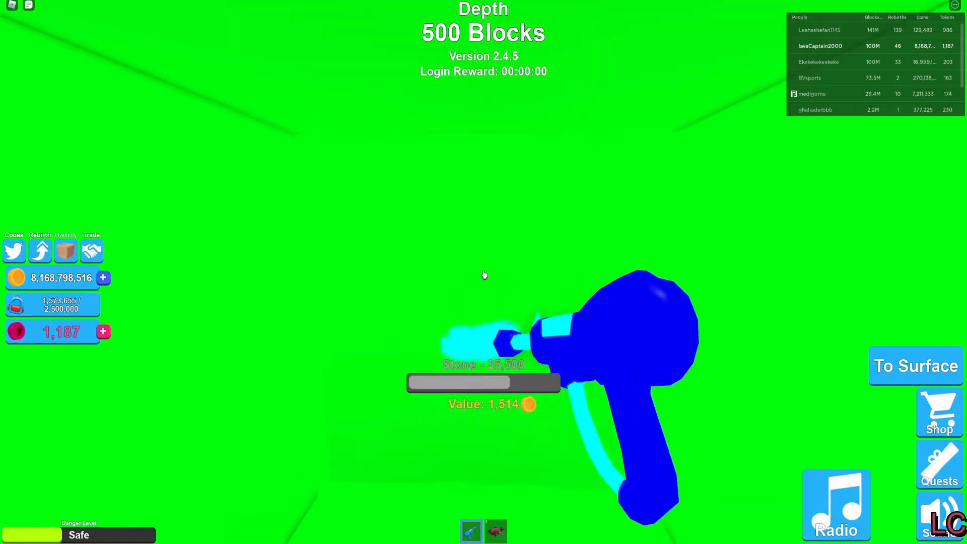
Dig the 500-block-deep tunnel forward until the backpack fills to 2,500,000.
{"action": "left_click", "coordinate": [484, 275]}
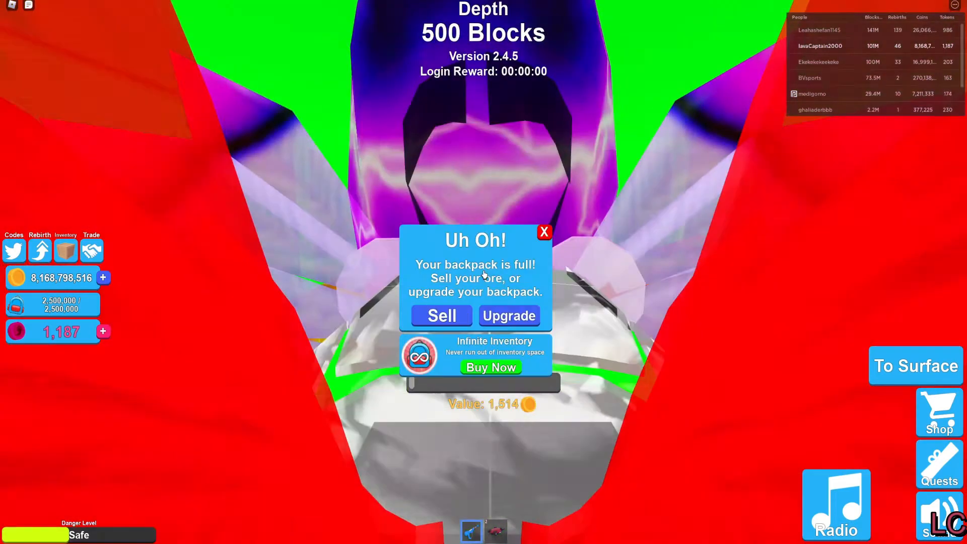
Sell the full backpack for 12,155,056,282 coins and teleport back to the tunnel.
{"action": "left_click", "coordinate": [440, 315]}
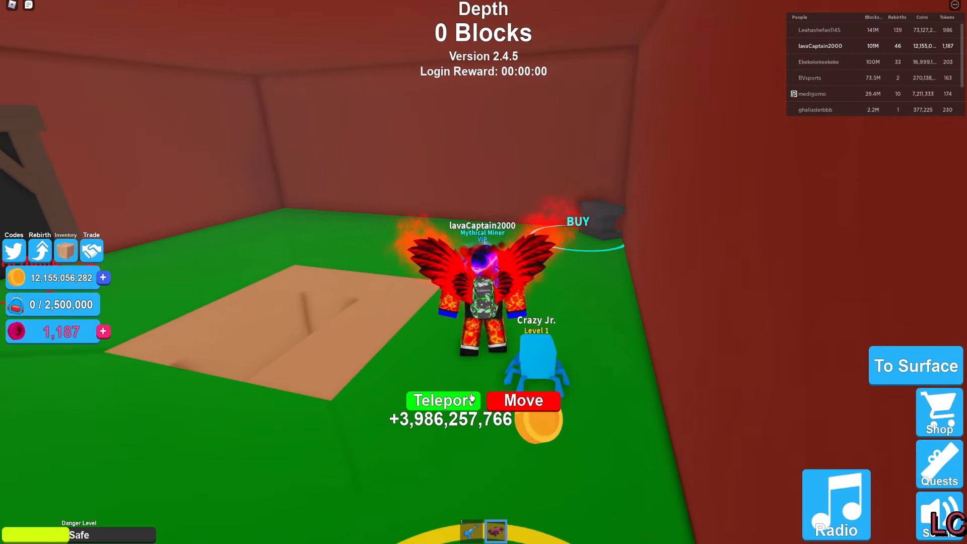
{"action": "left_click", "coordinate": [441, 400]}
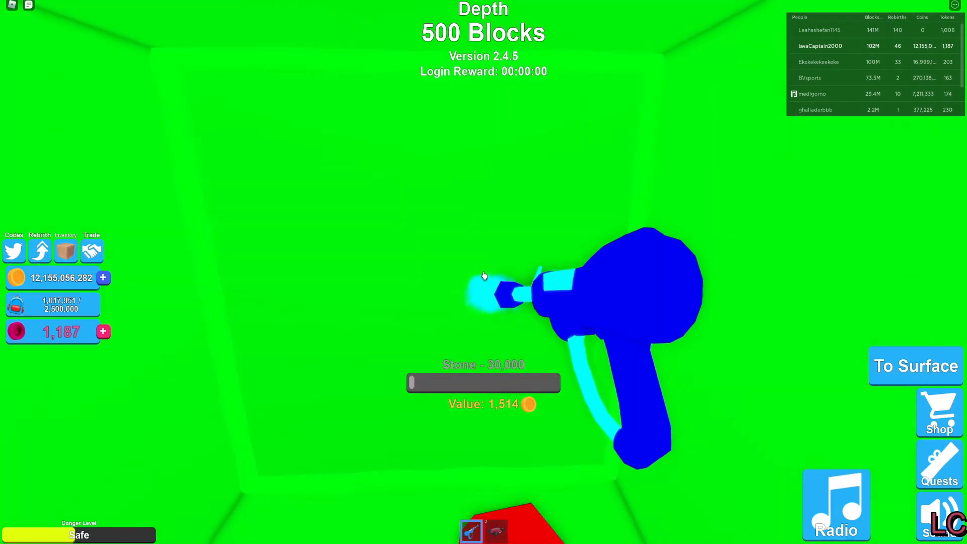
Drill further along the tunnel until the backpack is full at 2,500,000 again.
{"action": "left_click", "coordinate": [484, 275]}
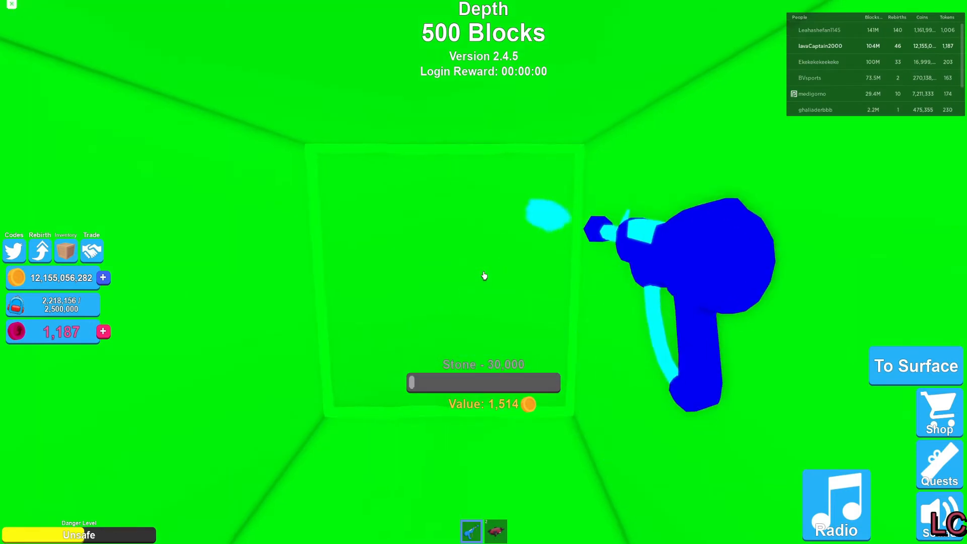
{"action": "key", "text": "Escape"}
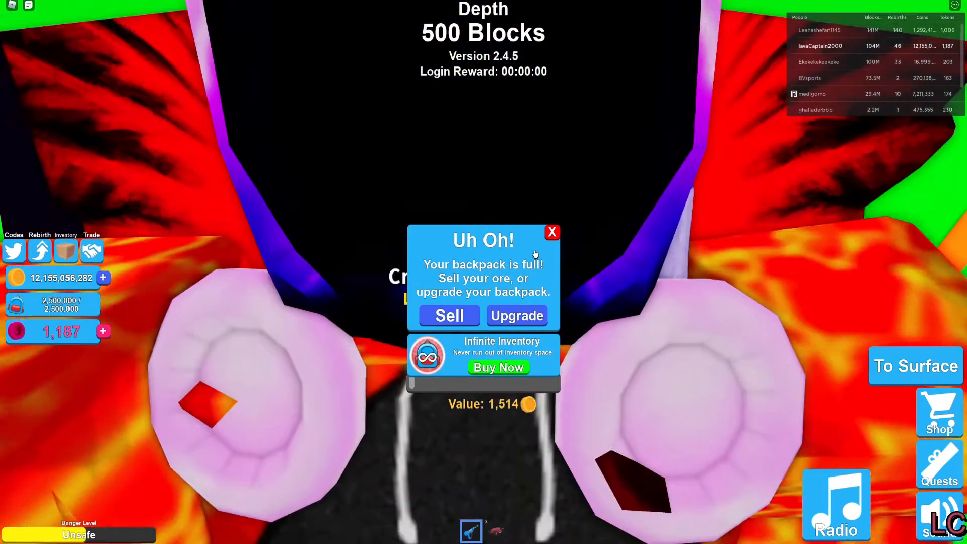
Sell the ore for 16,205,556,364 coins and teleport back to 500 blocks depth.
{"action": "left_click", "coordinate": [552, 232]}
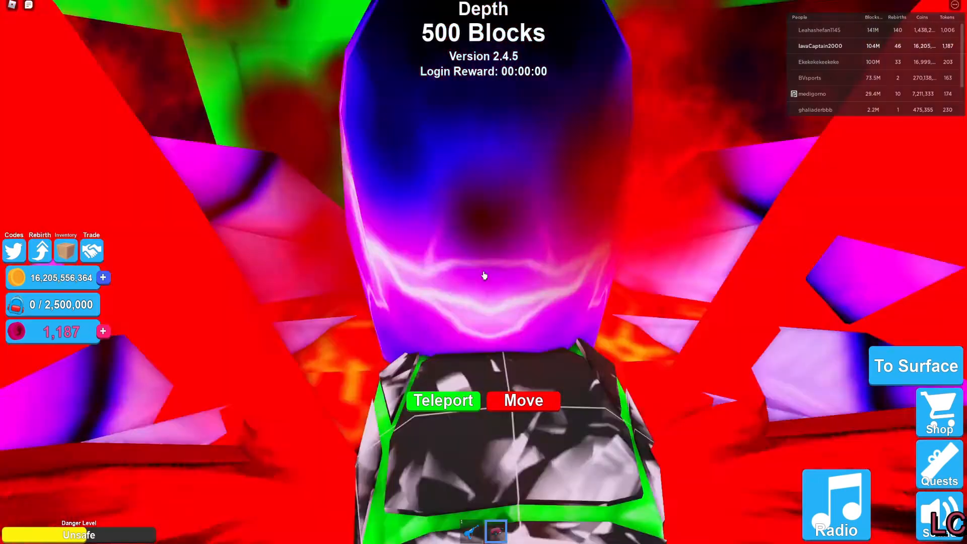
{"action": "left_click", "coordinate": [443, 400]}
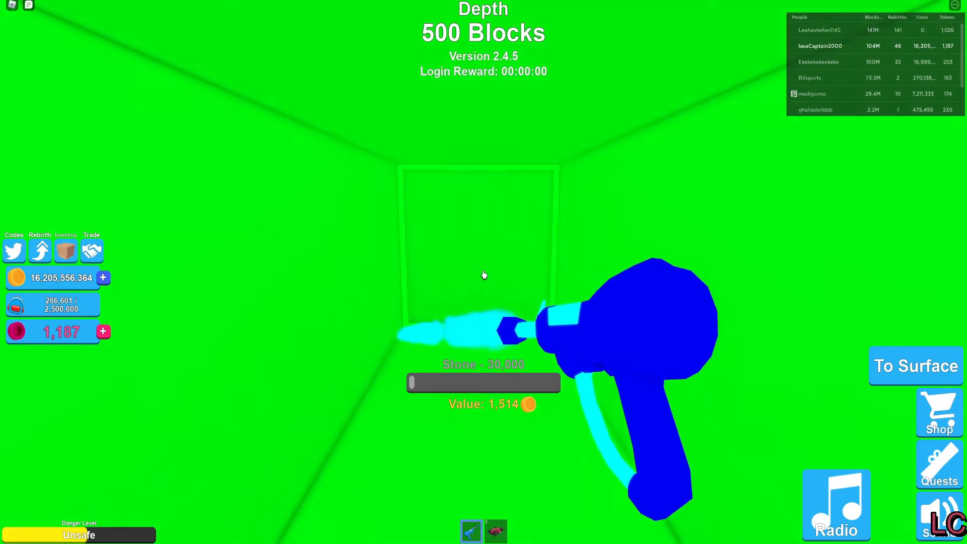
Dig the tunnel forward until the backpack holds 706,801 ore, then view the hats collection.
{"action": "left_click", "coordinate": [484, 275]}
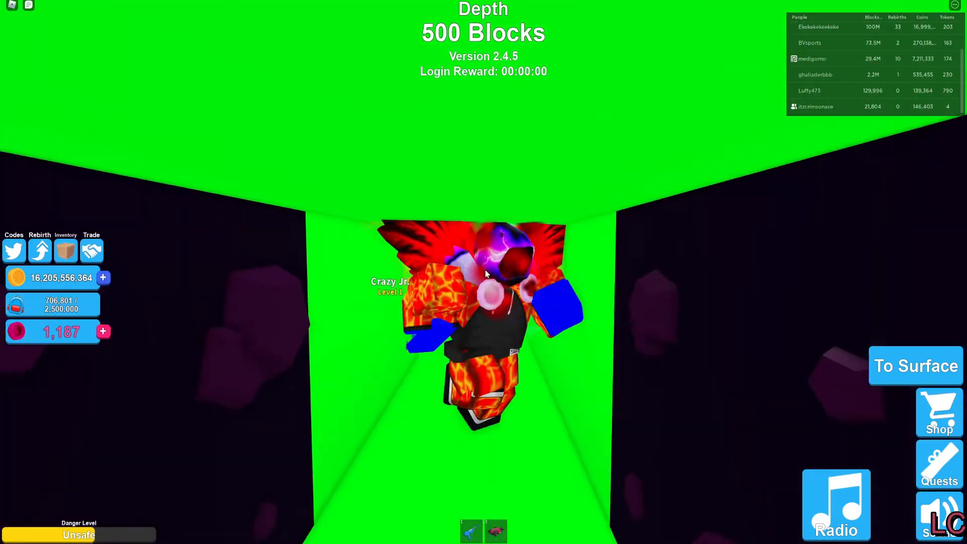
{"action": "left_click", "coordinate": [66, 250]}
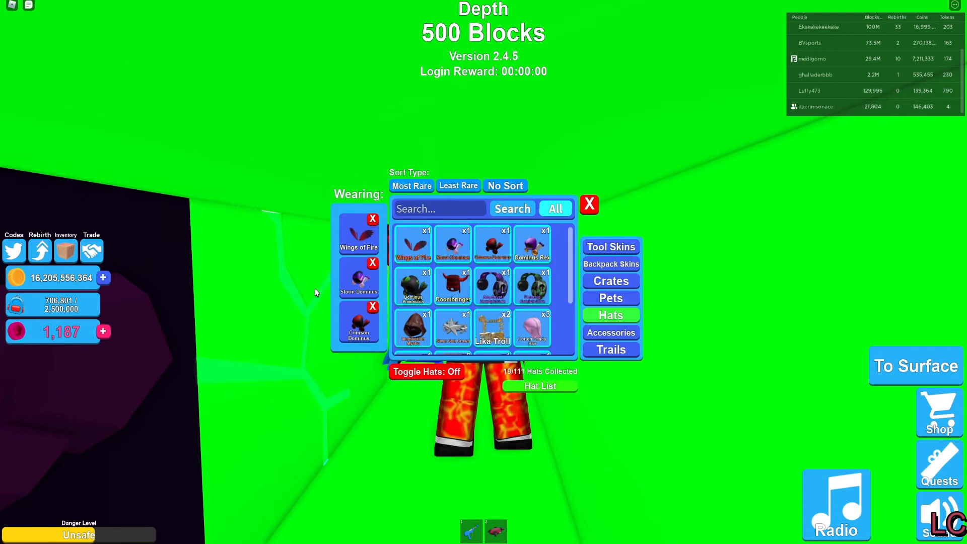
Review Storm Dominus's stats (x2.0 mining speed, x1.35 ore value) and close its popup.
{"action": "left_click", "coordinate": [413, 243]}
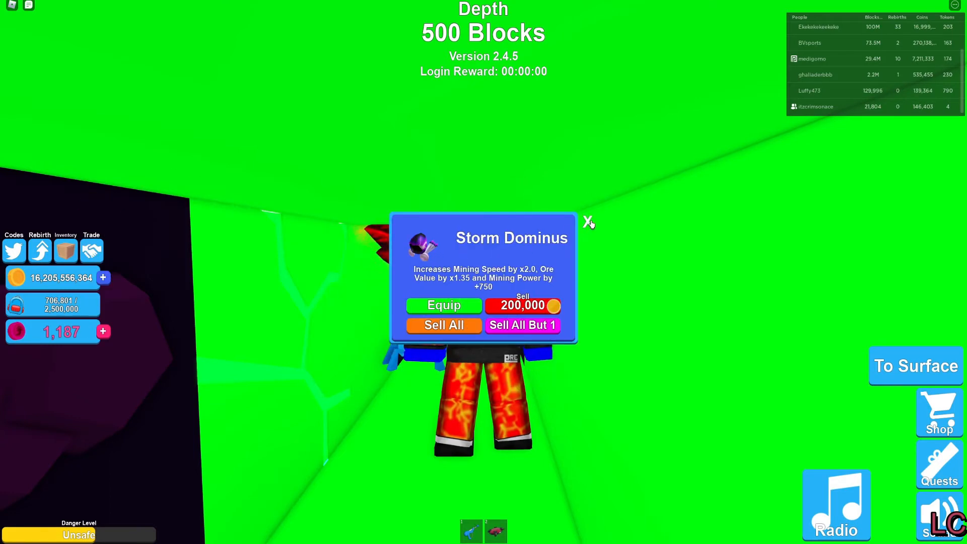
{"action": "left_click", "coordinate": [586, 222]}
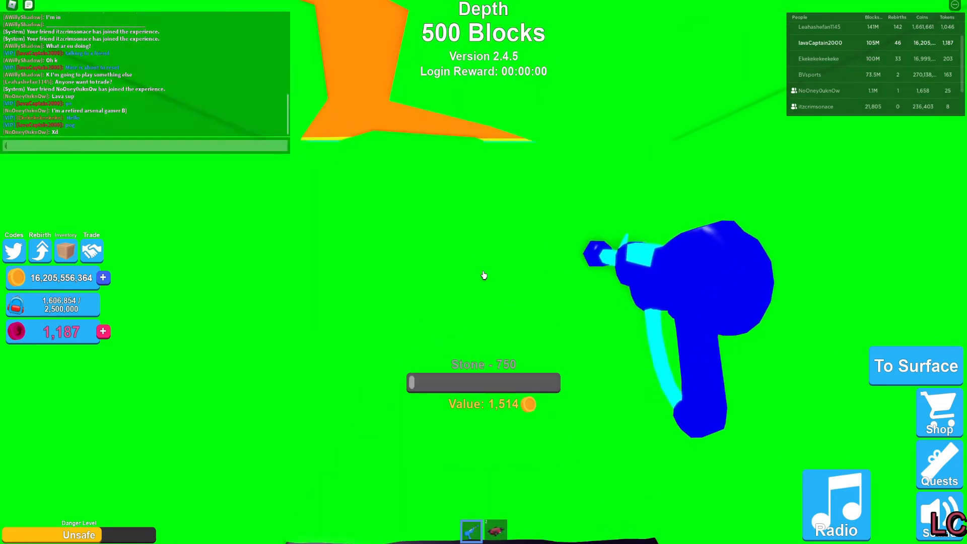
Chat 'im in my priv' while mining at 500 blocks deep.
{"action": "type", "text": "im in my priv"}
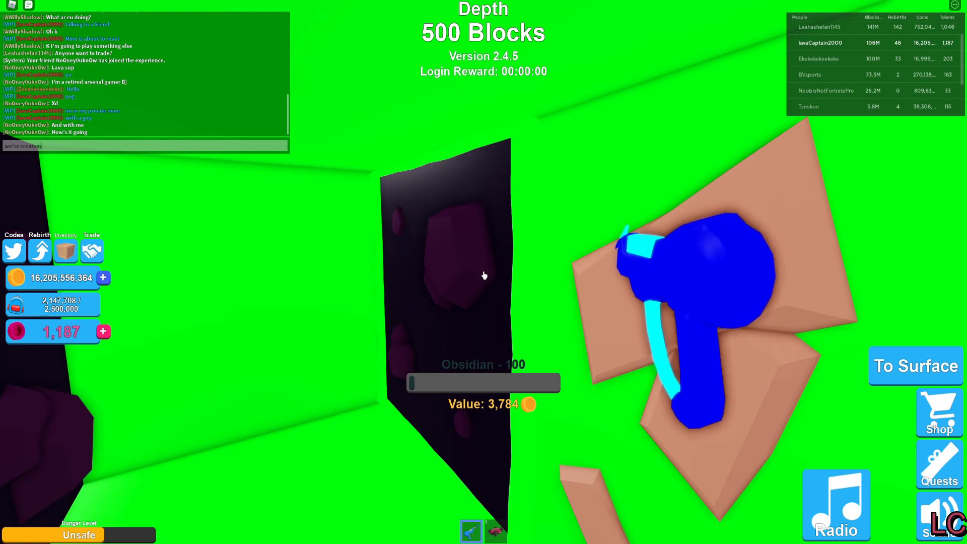
Type chat messages about the private mine and digging the world's largest tunnel.
{"action": "type", "text": "te"}
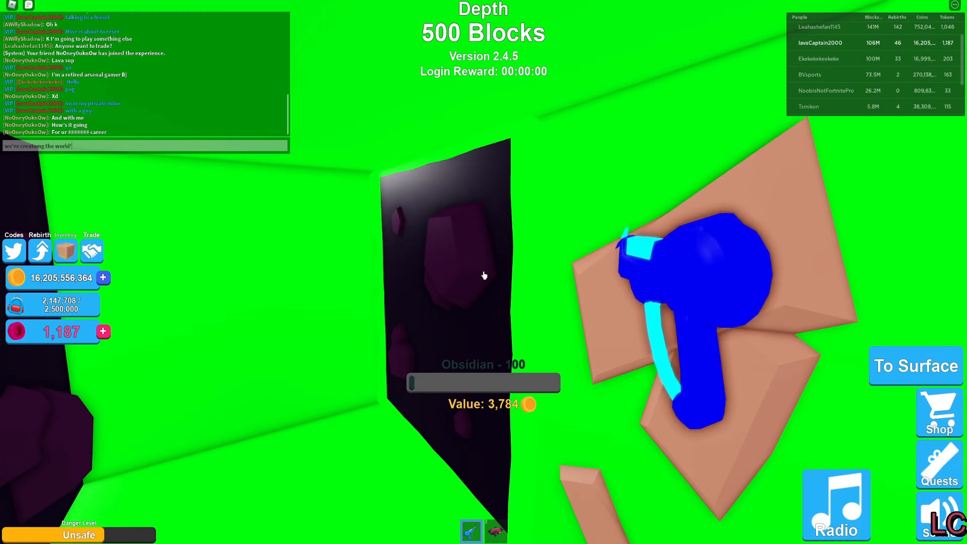
{"action": "type", "text": "'s large"}
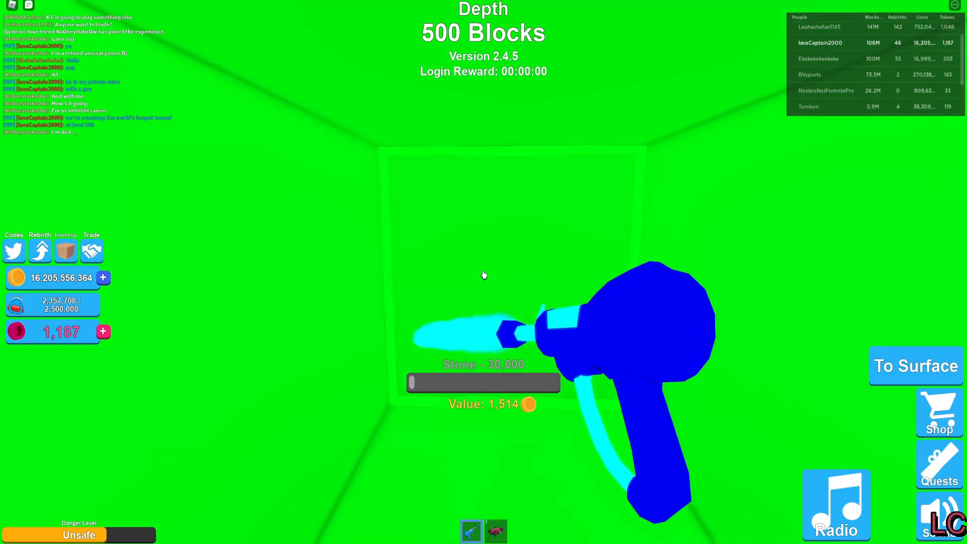
Send the chat message and mine until the backpack fills at 2,500,000.
{"action": "key", "text": "Escape"}
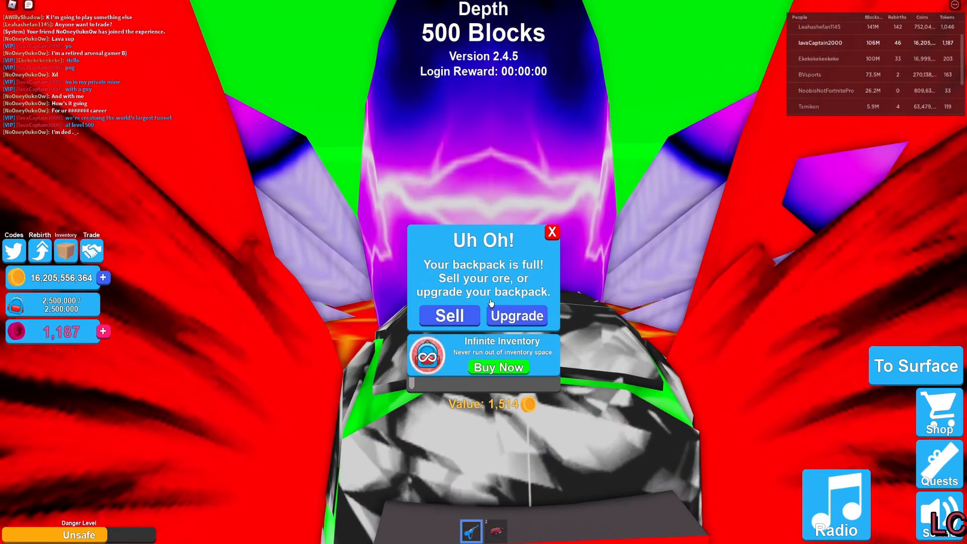
Sell the full backpack's ore, raising coins to about 20.39 billion.
{"action": "left_click", "coordinate": [449, 316]}
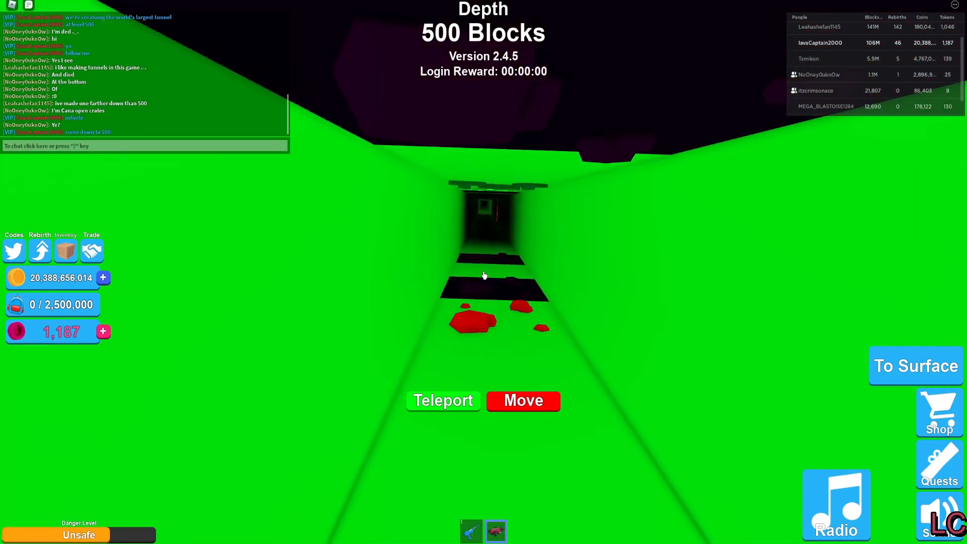
Chat "there's a tunnel at the end of t…" and resume mining to 254,250 ore.
{"action": "type", "text": "there's"}
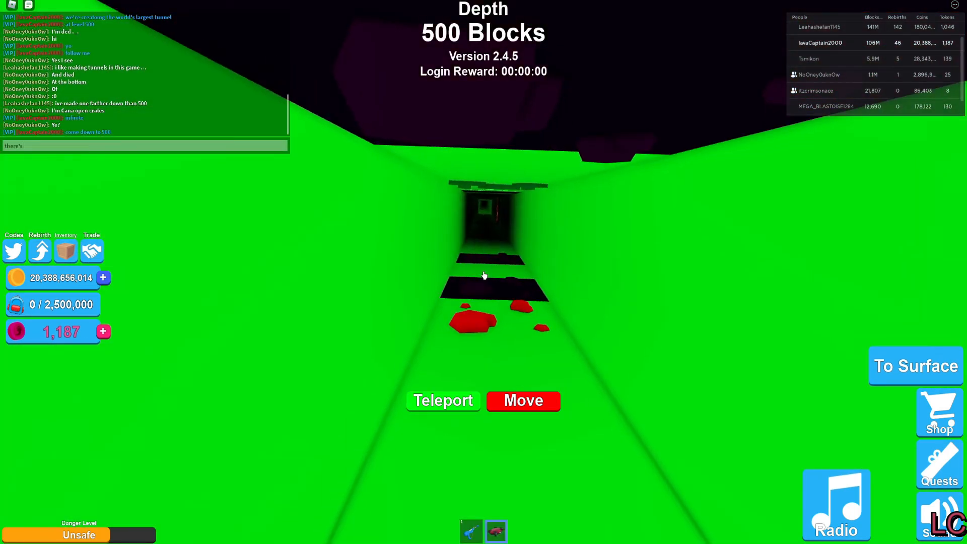
{"action": "type", "text": "a tunnel a"}
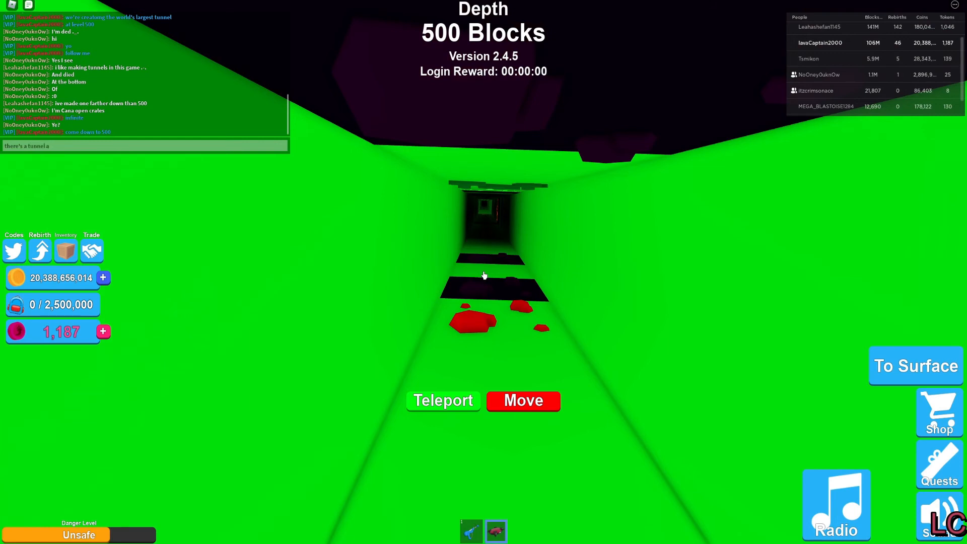
{"action": "type", "text": "t the end of t"}
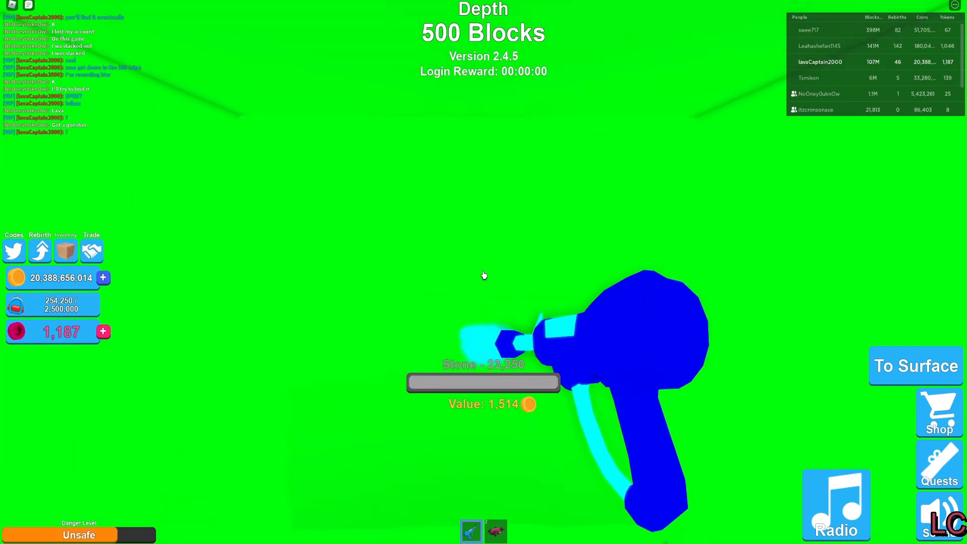
Type a chat reply beginning "nobody e…" while tunneling on to 367,500 ore.
{"action": "key", "text": "Escape"}
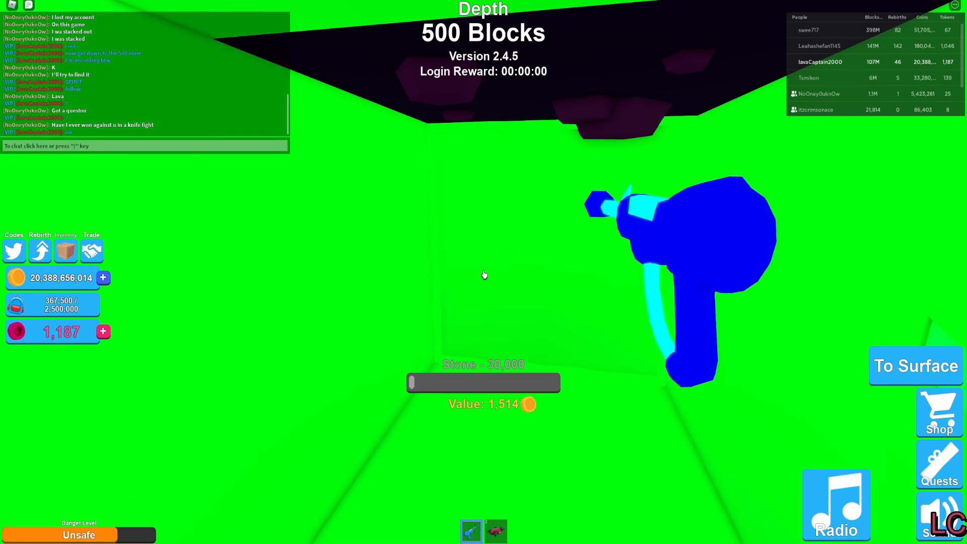
{"action": "type", "text": "nobody e"}
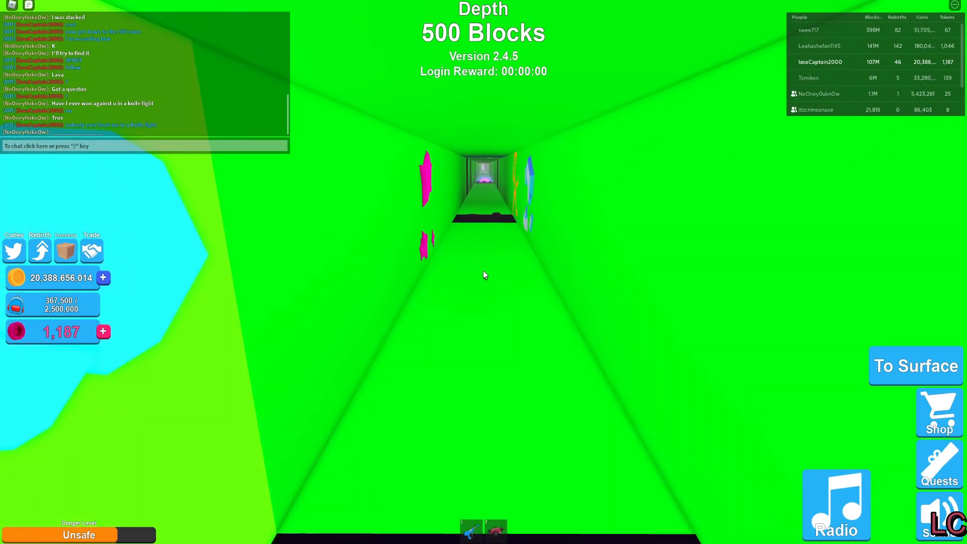
Partly type a knife-fight nickname reply, "I wa… Knife Ki…", without sending it.
{"action": "type", "text": "I wa"}
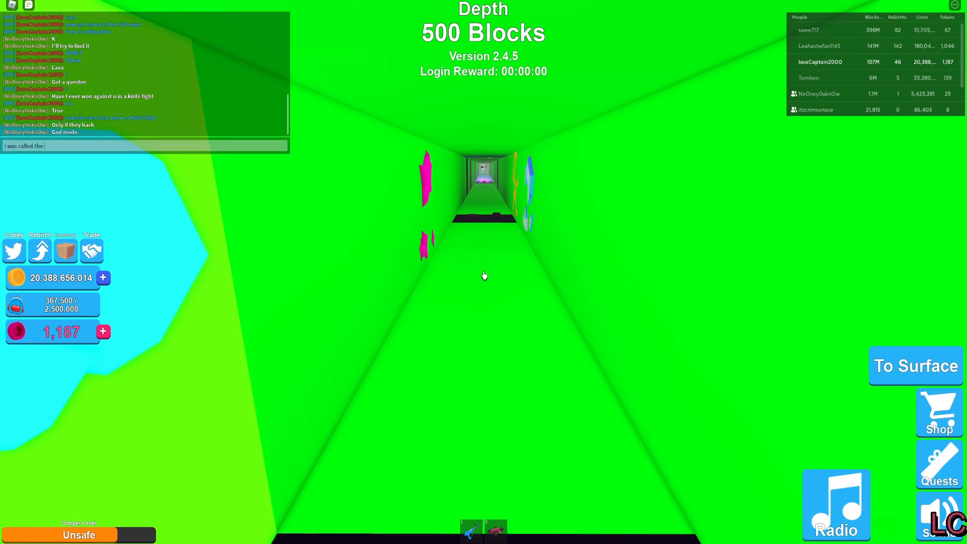
{"action": "type", "text": "Kn"}
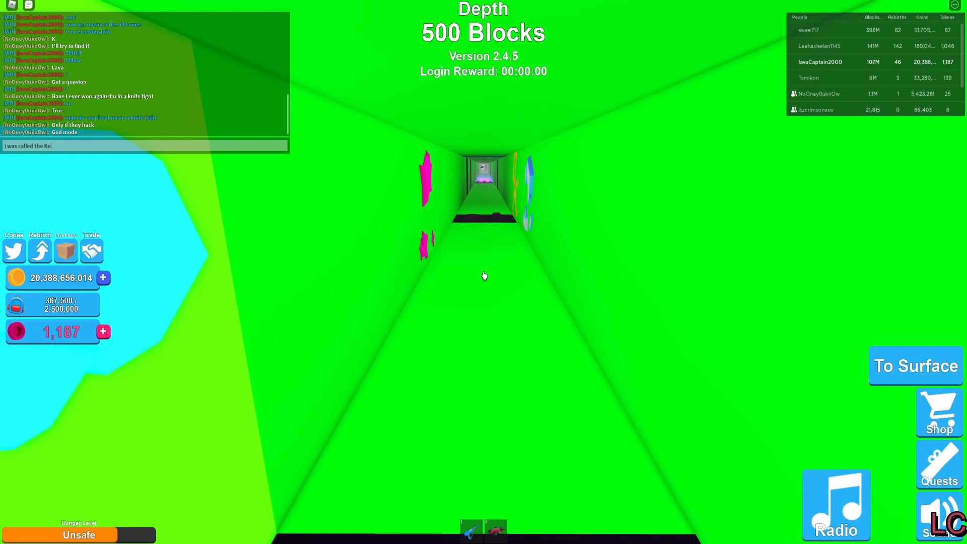
{"action": "type", "text": "ife Ki"}
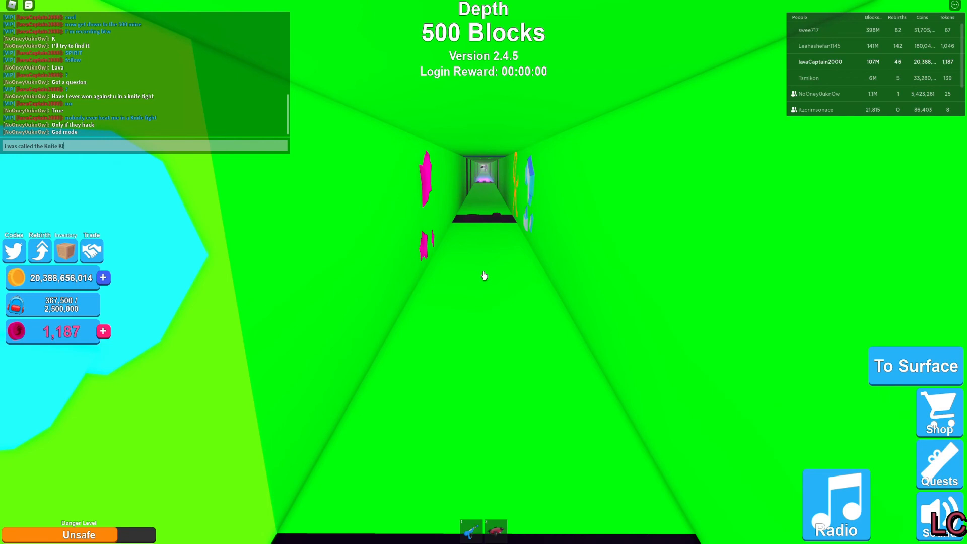